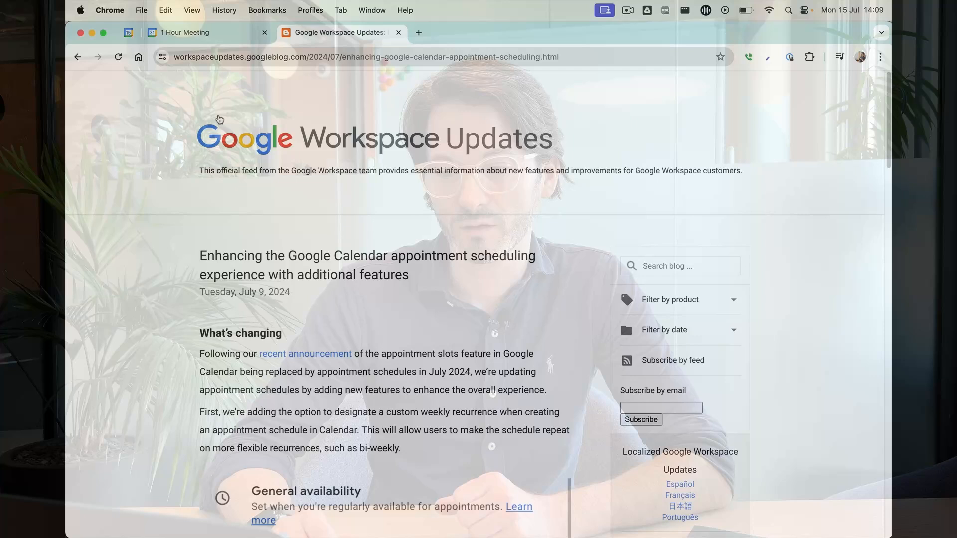
# Return to Google Calendar and start editing the 1 Hour Meeting appointment schedule
pyautogui.scroll(-3)
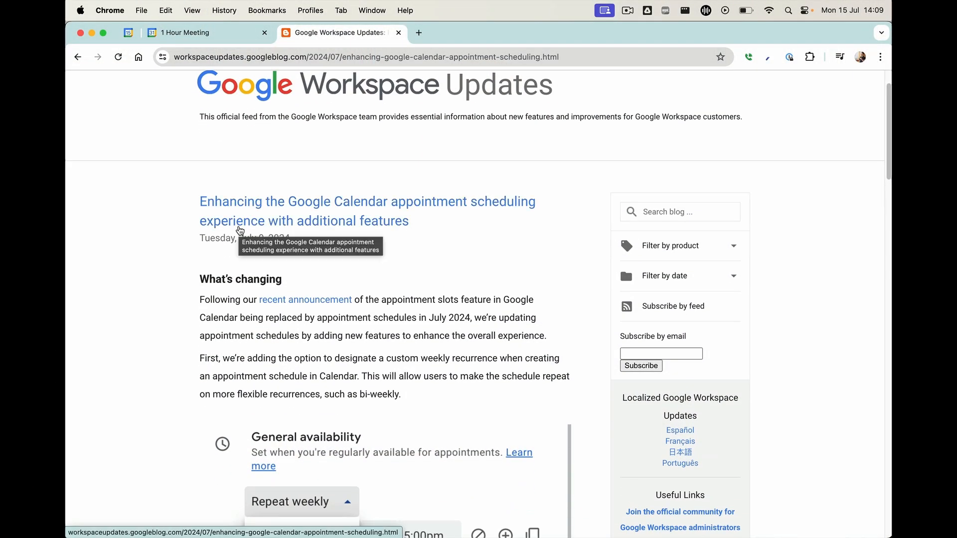
pyautogui.moveTo(346, 252)
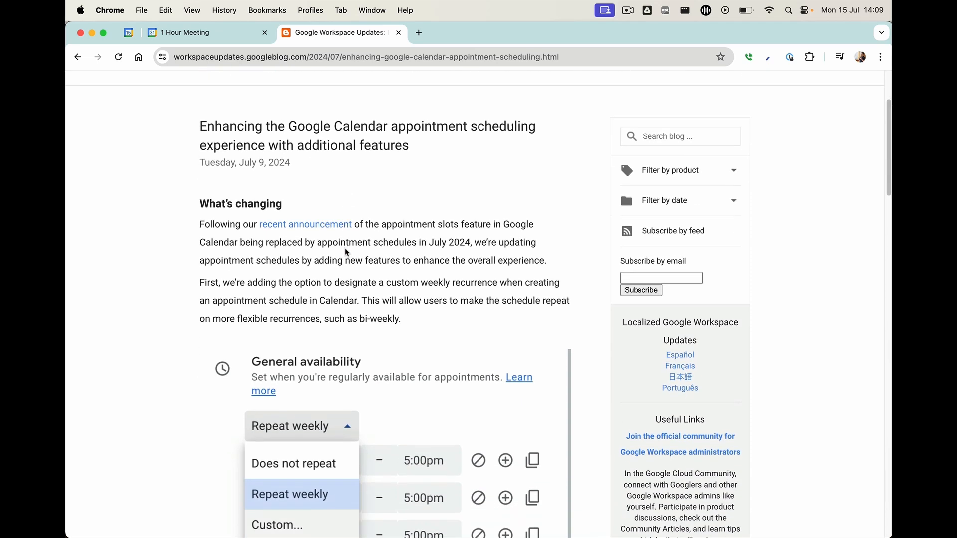
pyautogui.scroll(-3)
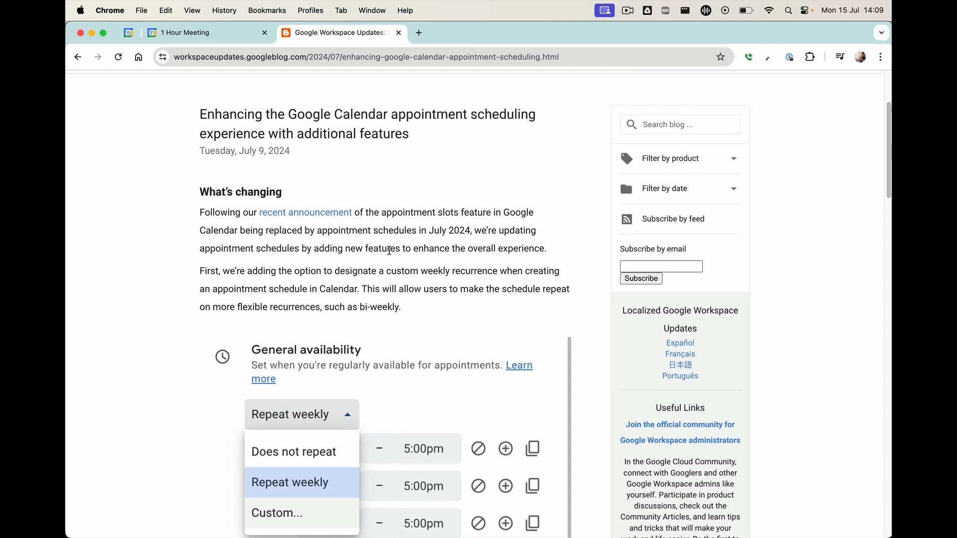
pyautogui.scroll(-3)
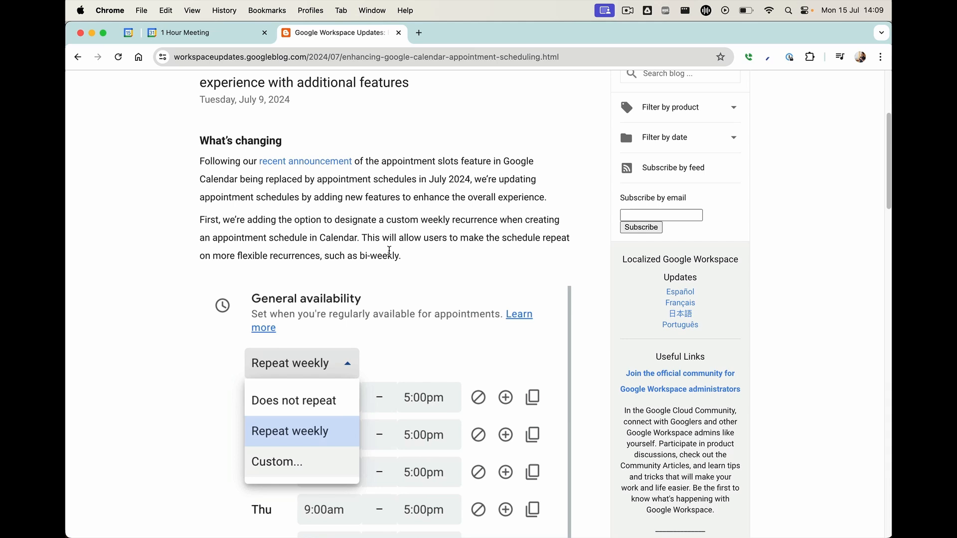
pyautogui.scroll(-3)
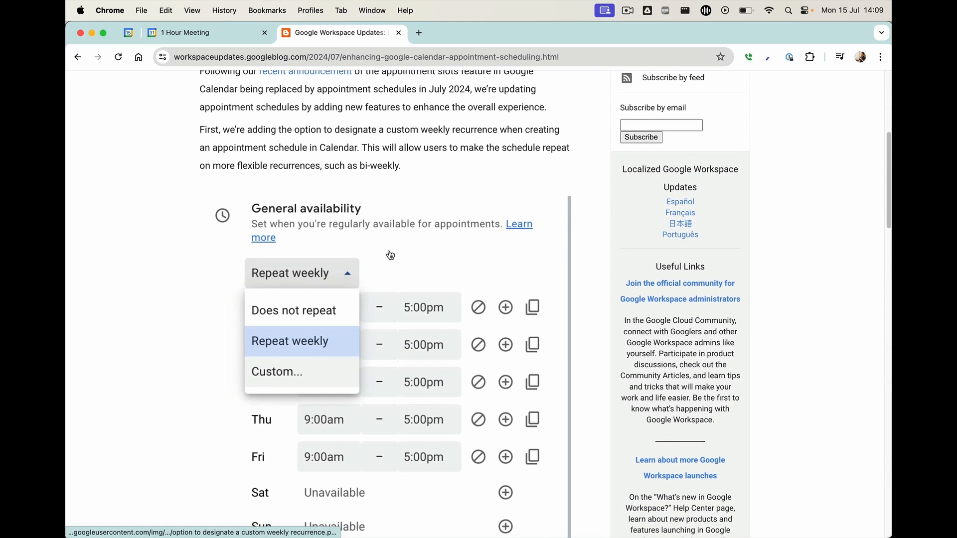
pyautogui.scroll(-3)
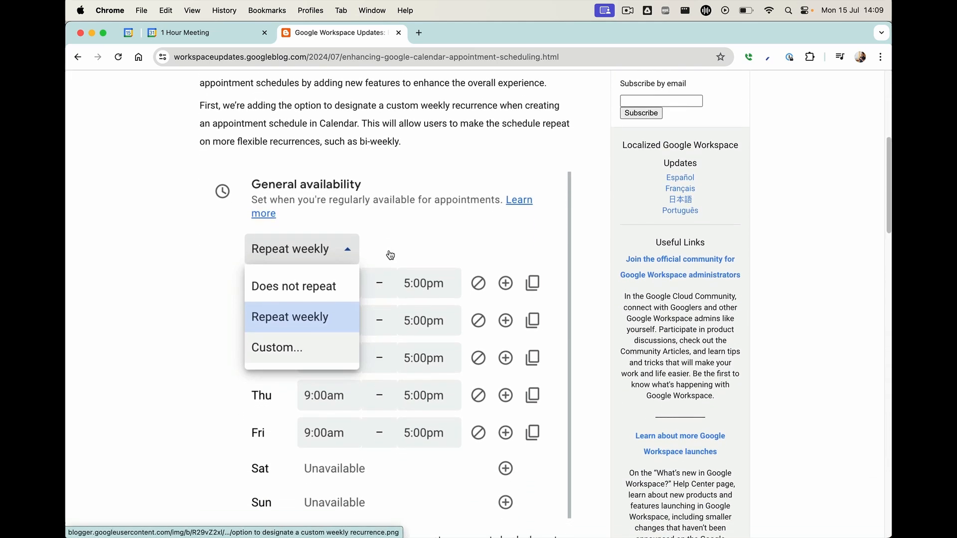
pyautogui.scroll(-3)
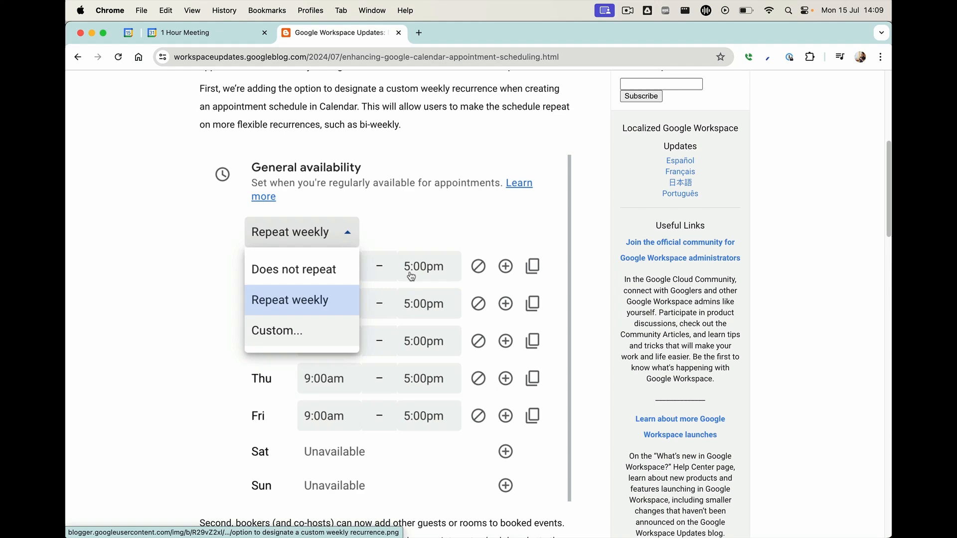
pyautogui.scroll(-3)
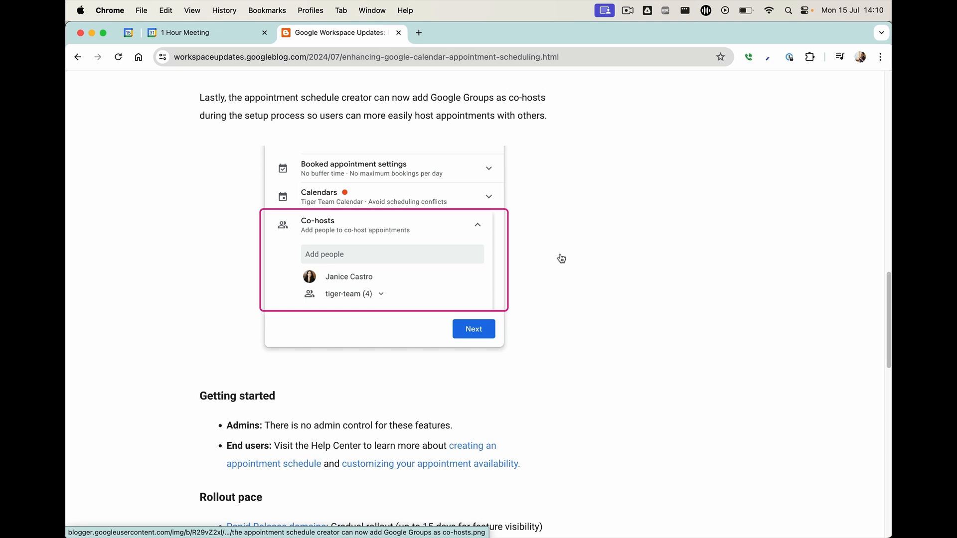
pyautogui.click(128, 32)
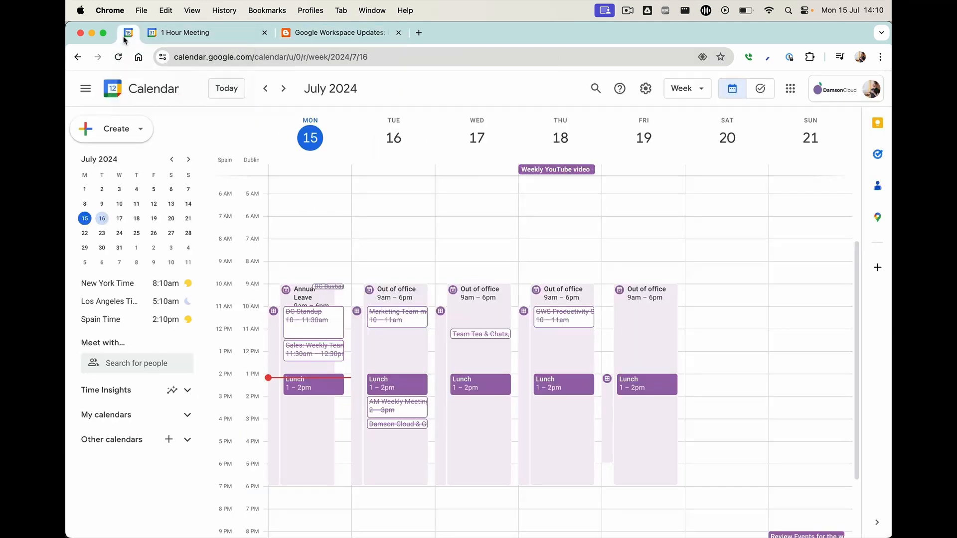
pyautogui.moveTo(274, 371)
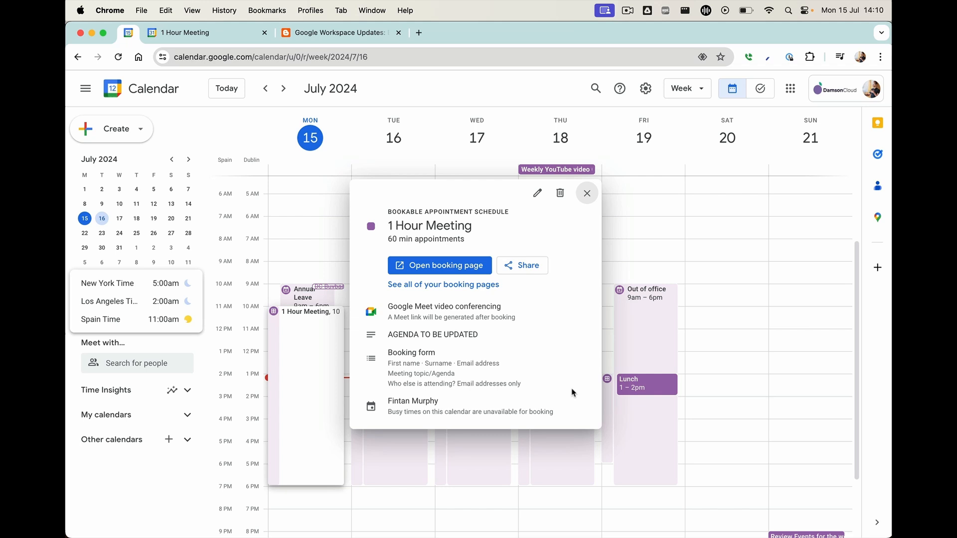
pyautogui.moveTo(538, 195)
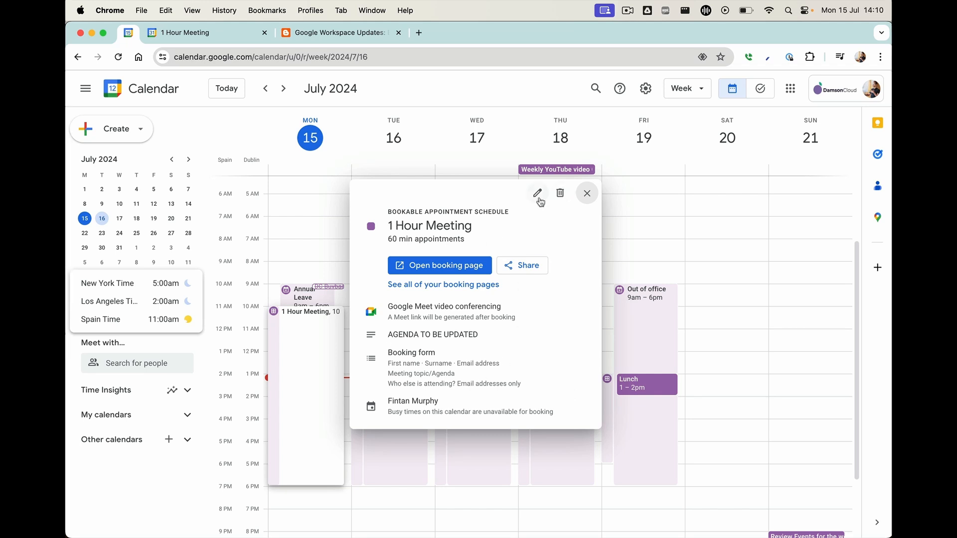
pyautogui.click(538, 192)
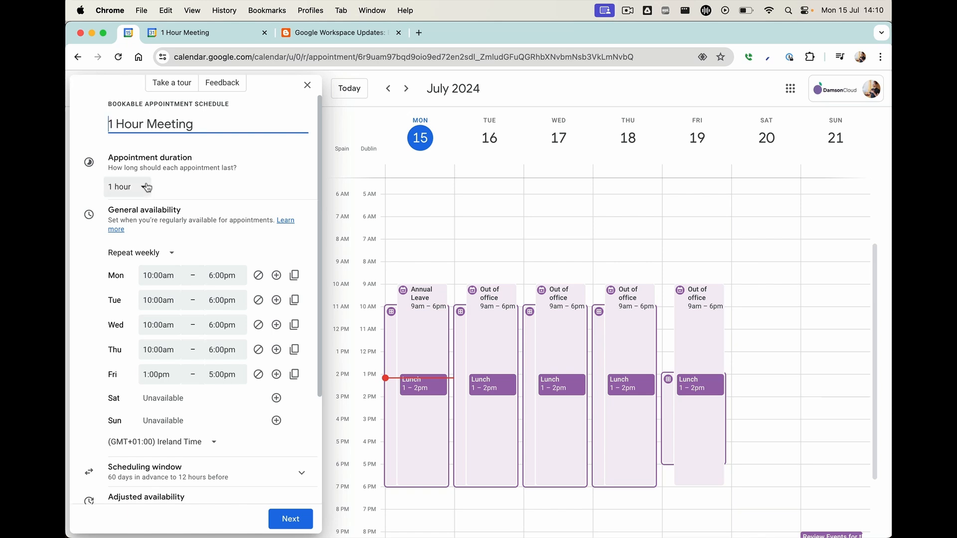
# Keep the appointment duration at 1 hour and review the weekly availability settings
pyautogui.click(127, 187)
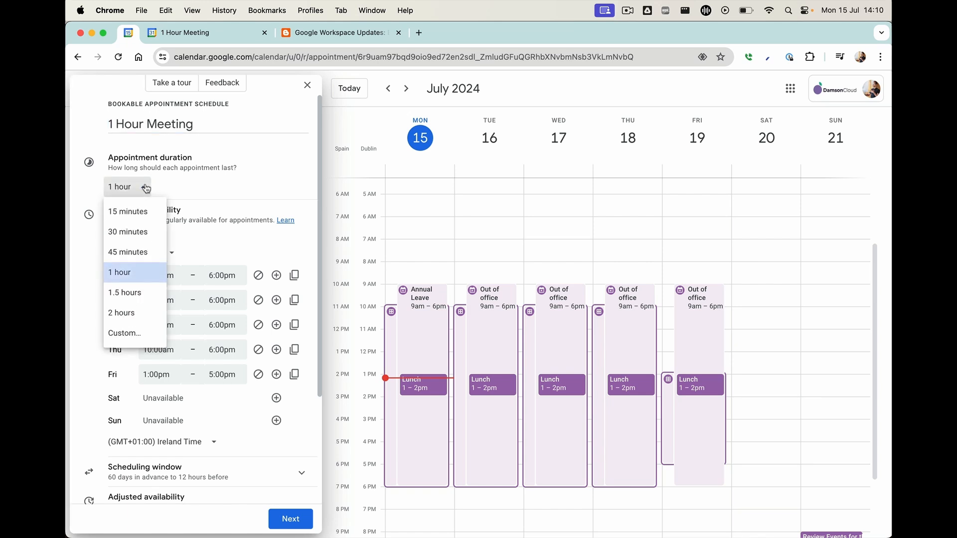
pyautogui.click(119, 272)
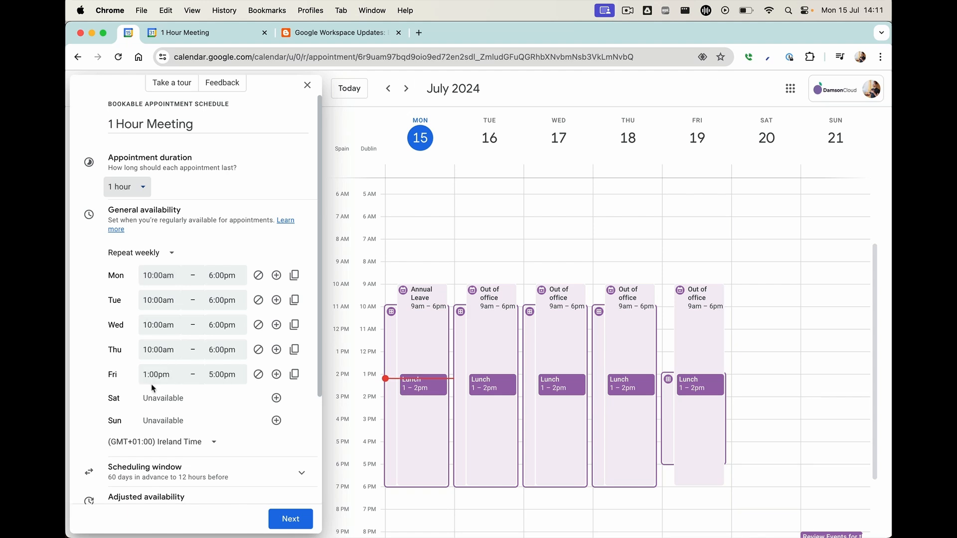
pyautogui.click(158, 374)
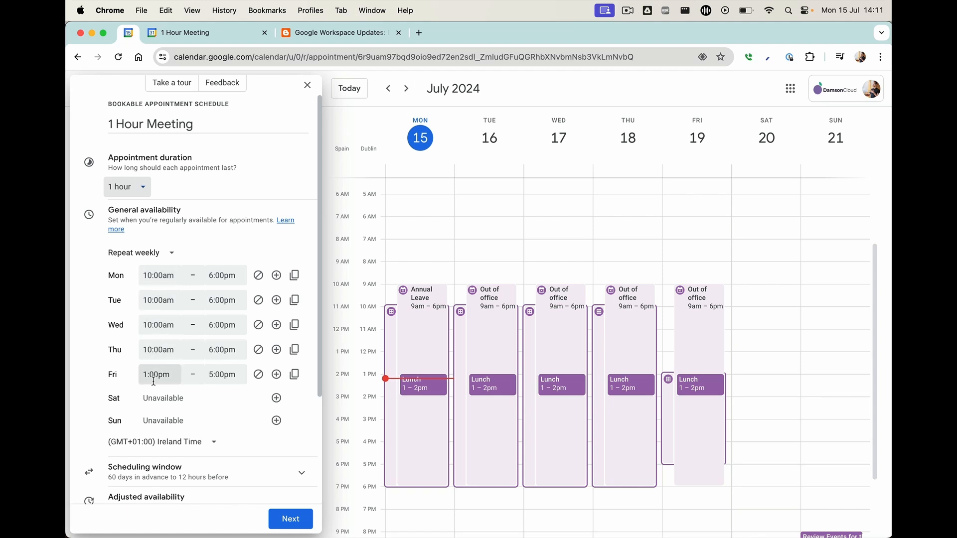
pyautogui.moveTo(180, 382)
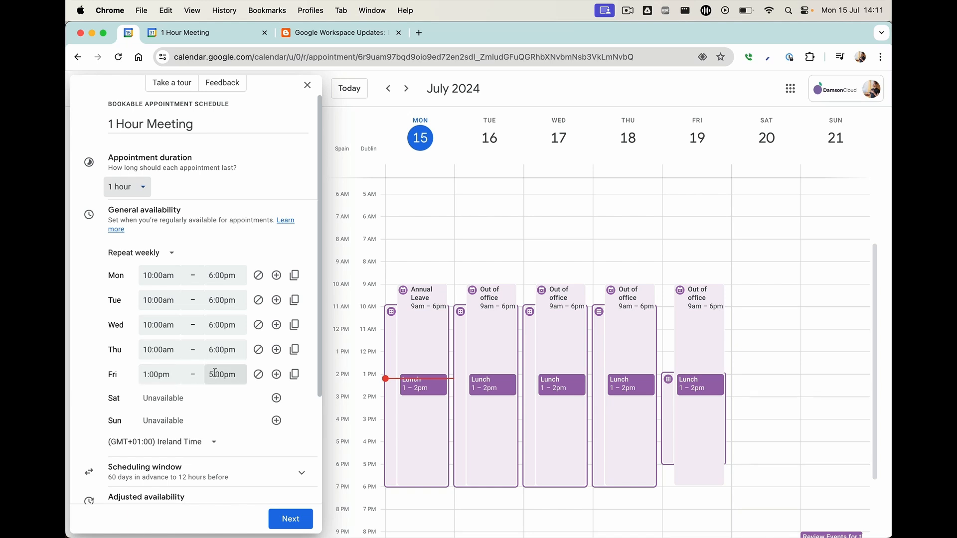
pyautogui.scroll(-3)
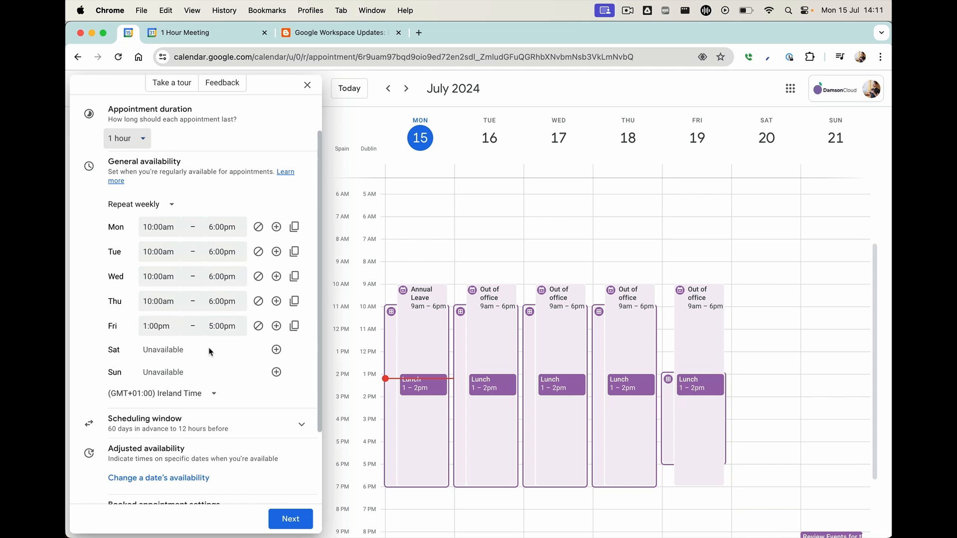
pyautogui.click(140, 203)
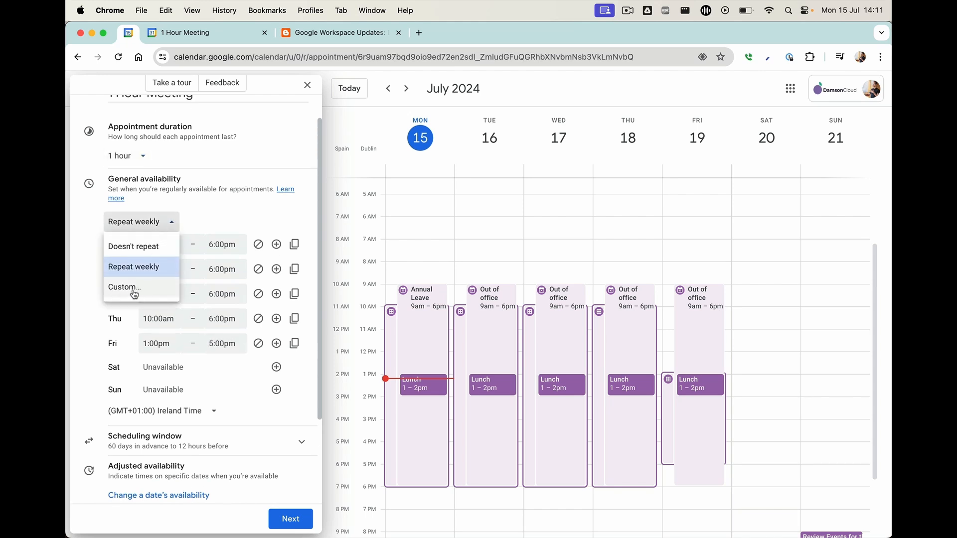
pyautogui.click(124, 287)
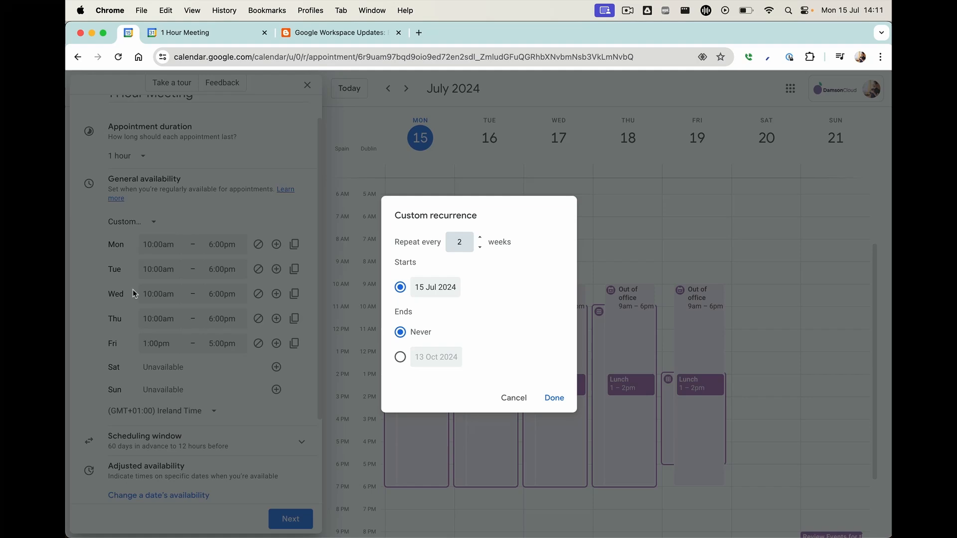
pyautogui.moveTo(479, 238)
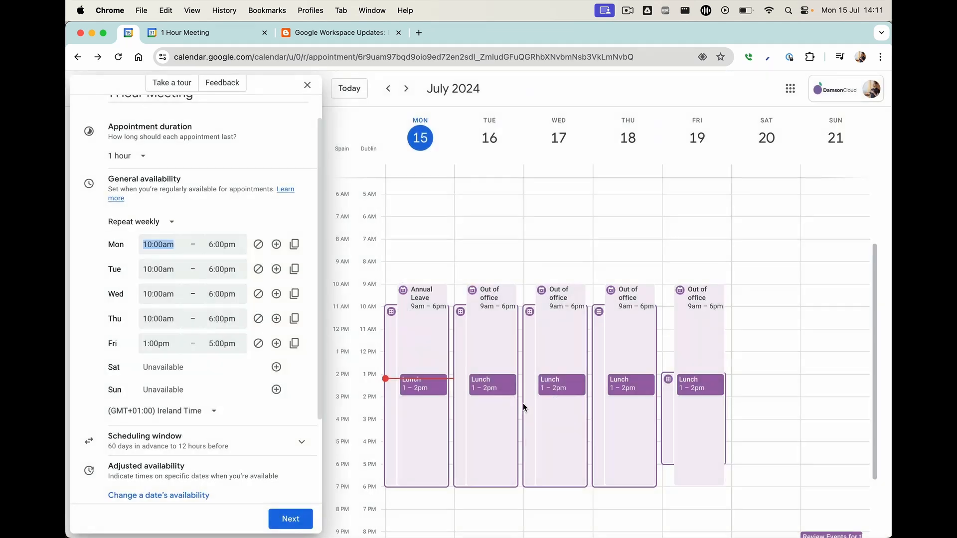
# Reveal the booked-appointment settings showing the 60-day window and guests allowed to invite others
pyautogui.scroll(-3)
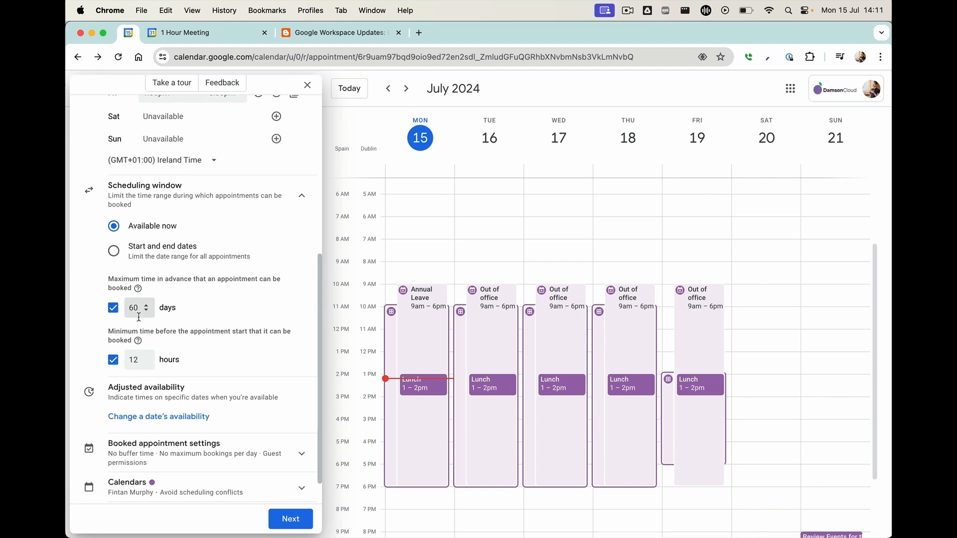
pyautogui.moveTo(219, 288)
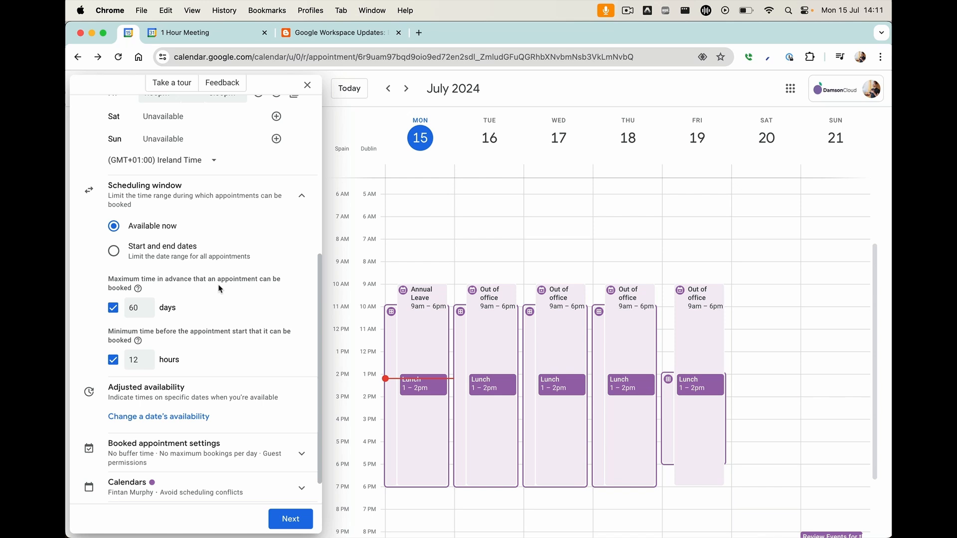
pyautogui.scroll(-3)
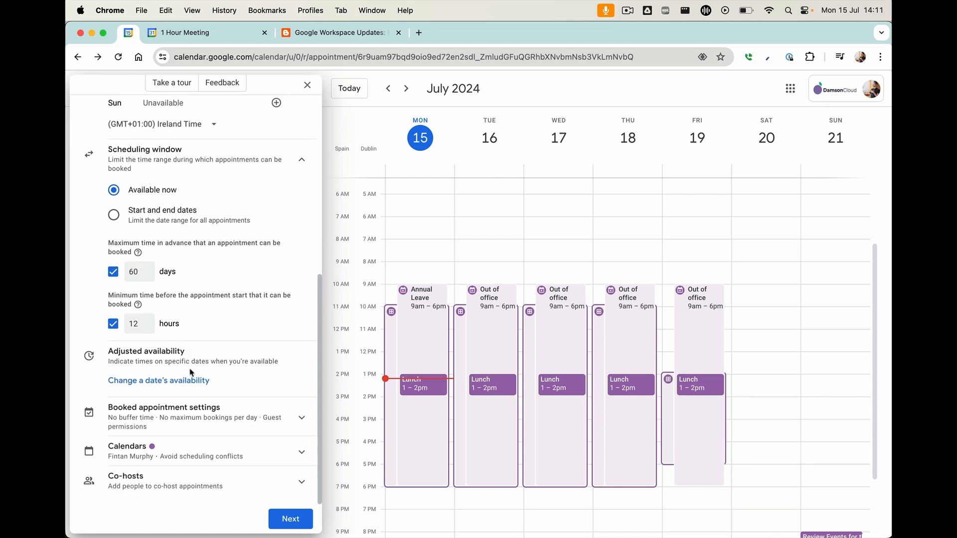
pyautogui.moveTo(225, 413)
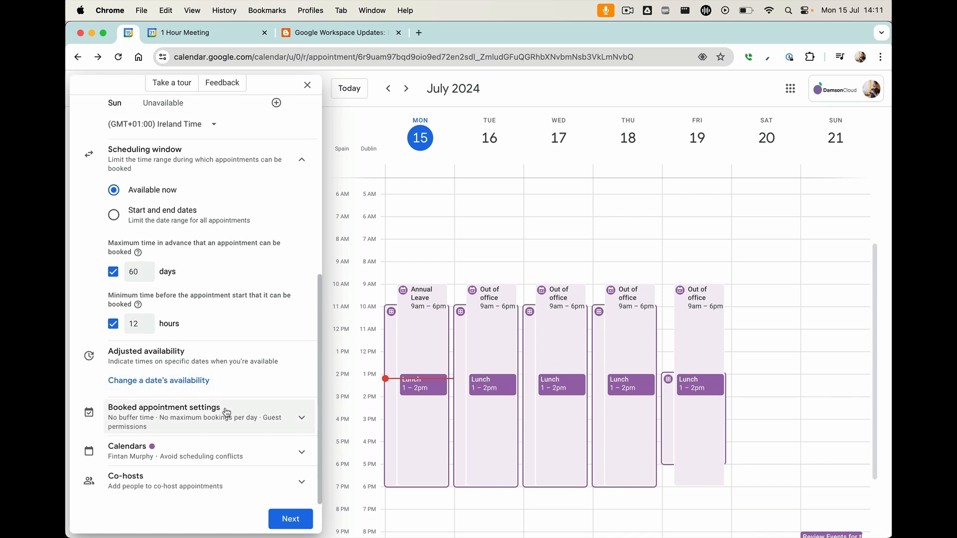
pyautogui.click(164, 407)
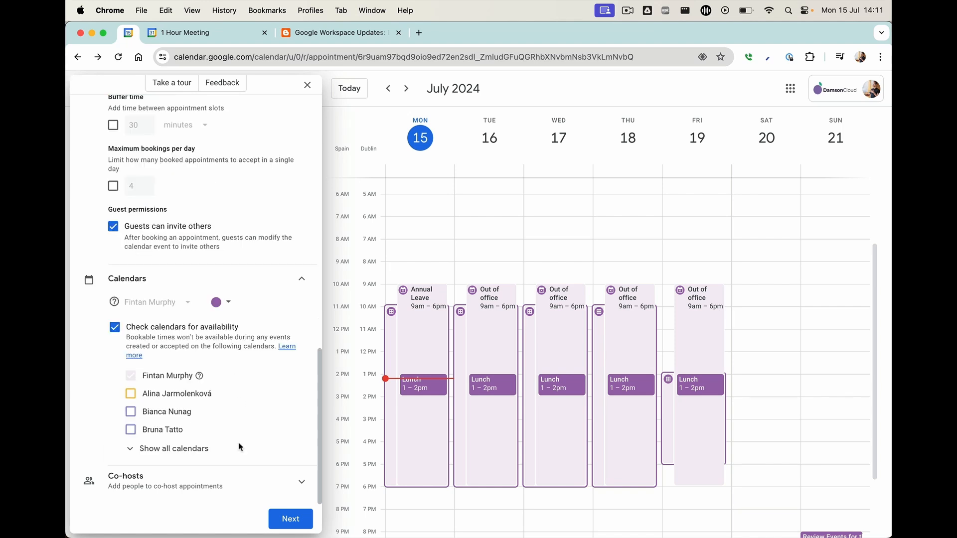
pyautogui.moveTo(239, 393)
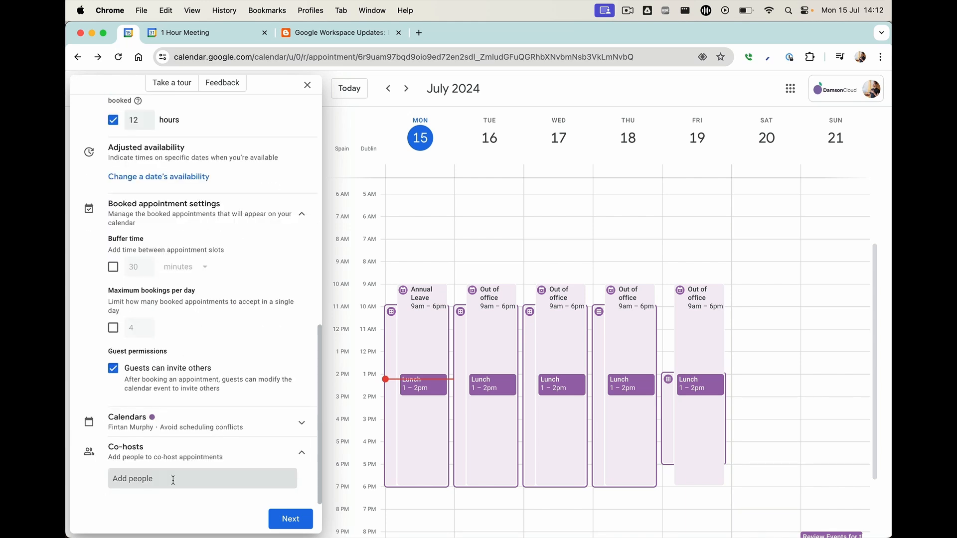
# Search 'rub' to add a co-host and show every calendar used for availability checks
pyautogui.click(201, 478)
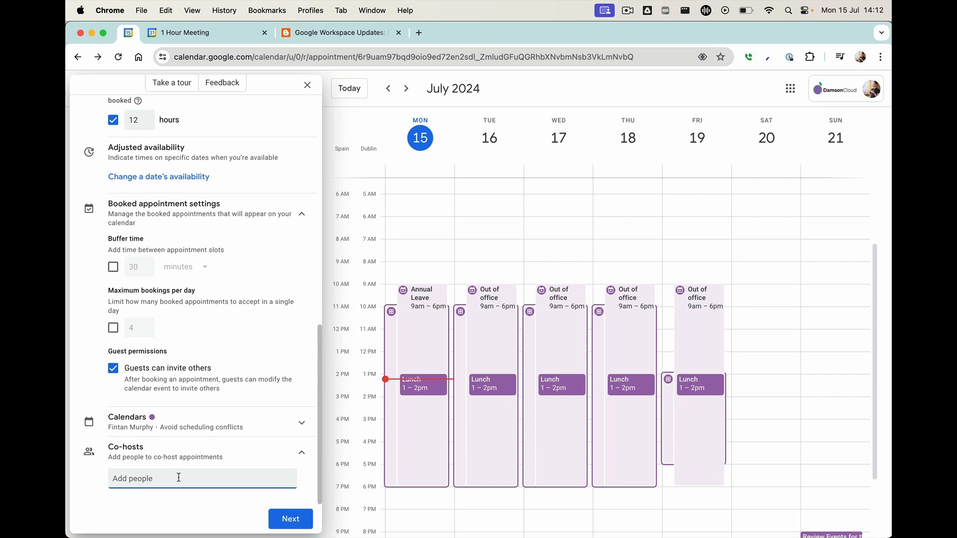
pyautogui.write('rub')
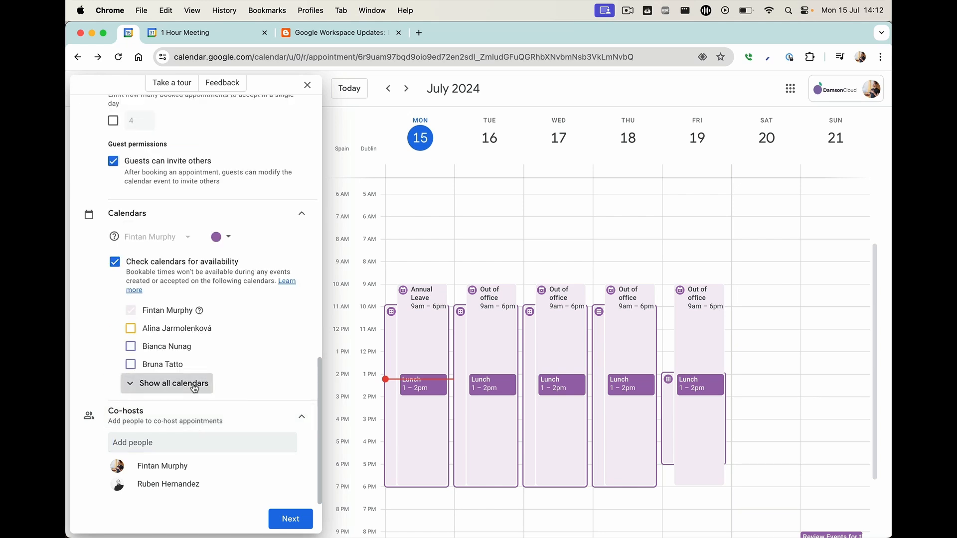
pyautogui.click(174, 383)
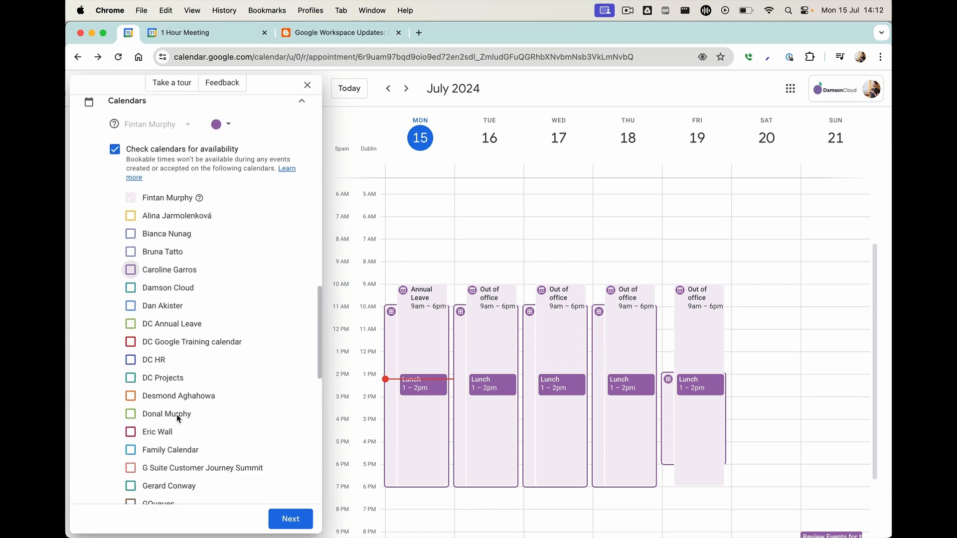
pyautogui.scroll(-3)
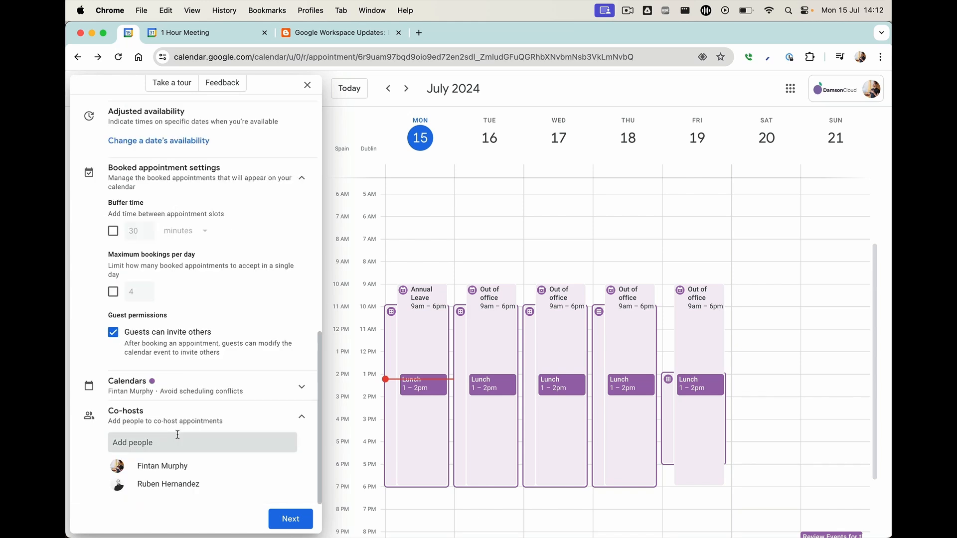
# Search 'sales' for another co-host, remove the second co-host and reach the booking page
pyautogui.click(202, 443)
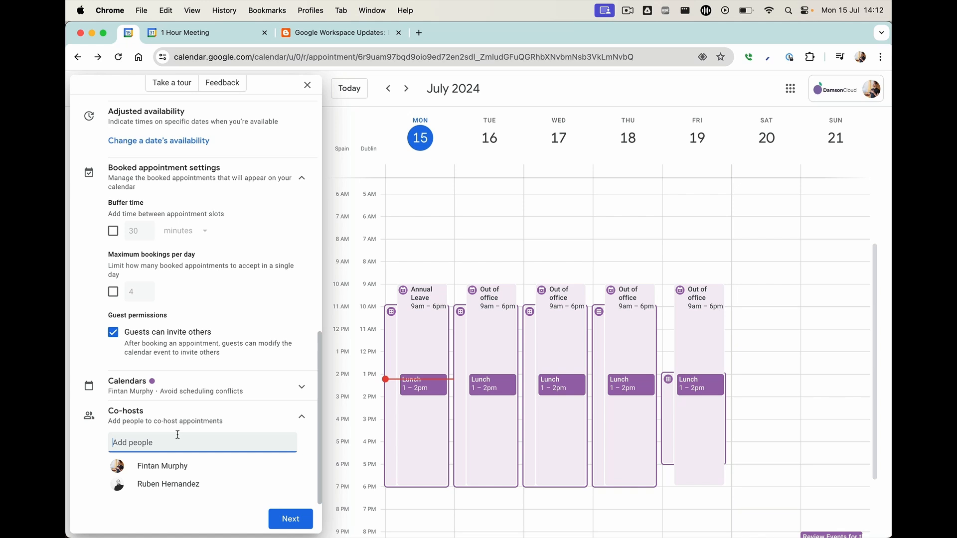
pyautogui.write('sales')
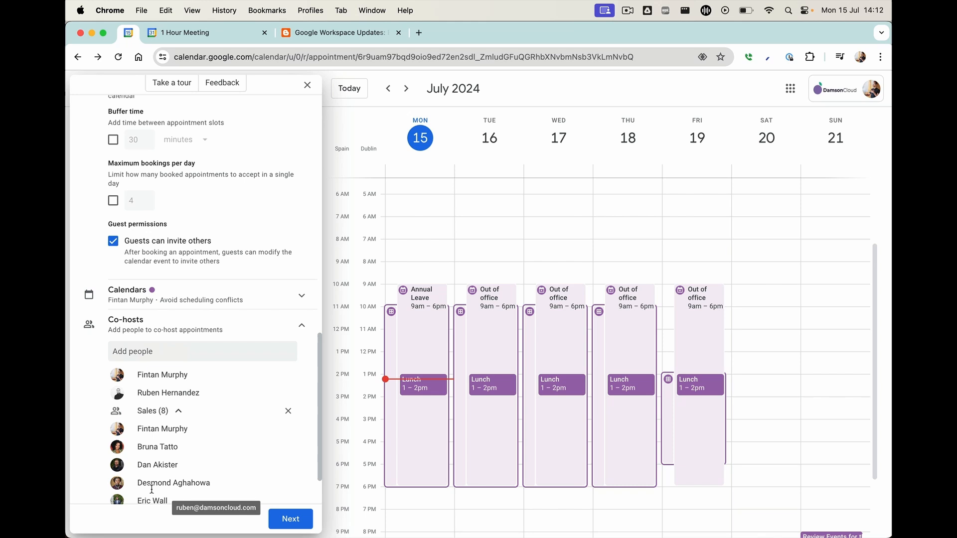
pyautogui.scroll(-3)
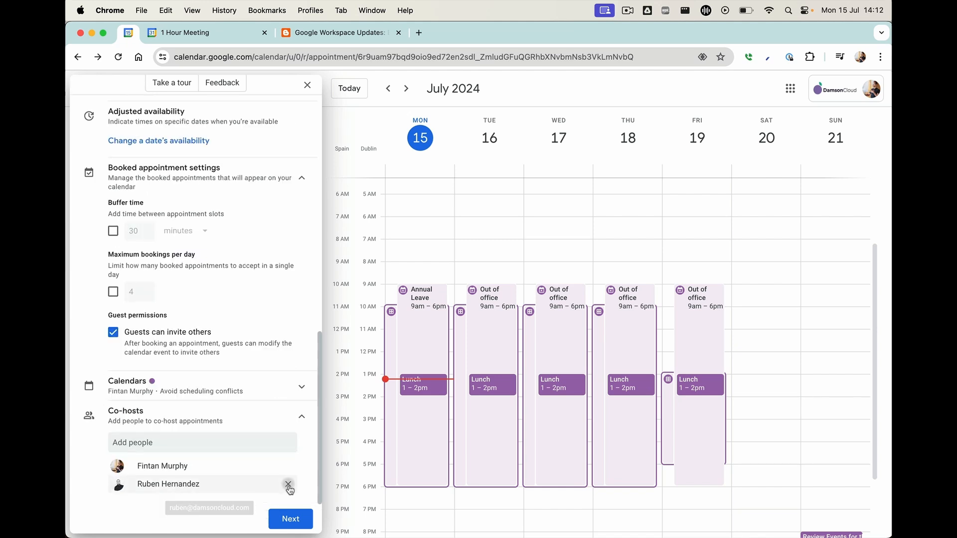
pyautogui.click(182, 32)
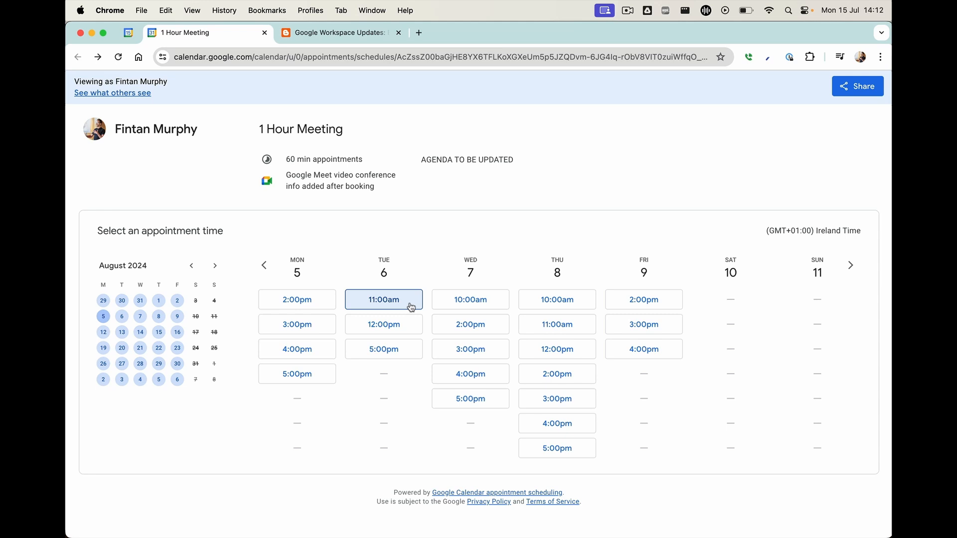
# Choose the Tuesday 6 August 11:00am slot and enter the test guest Bob Smith's name
pyautogui.click(384, 299)
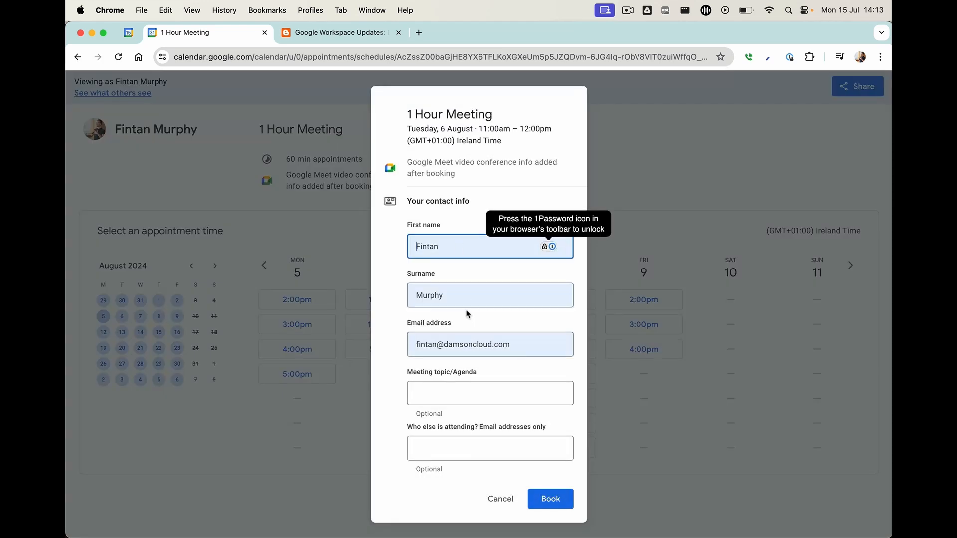
pyautogui.doubleClick(426, 246)
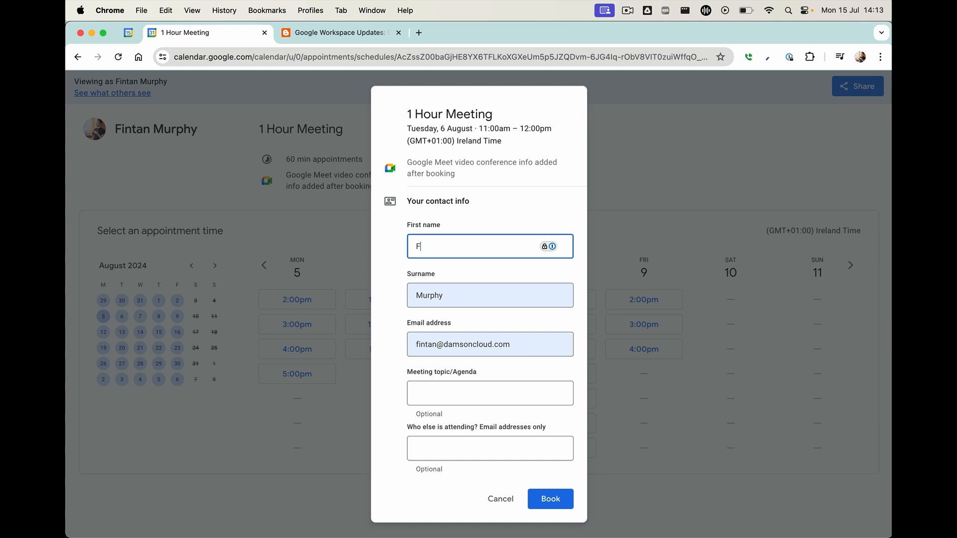
pyautogui.write('Bobn')
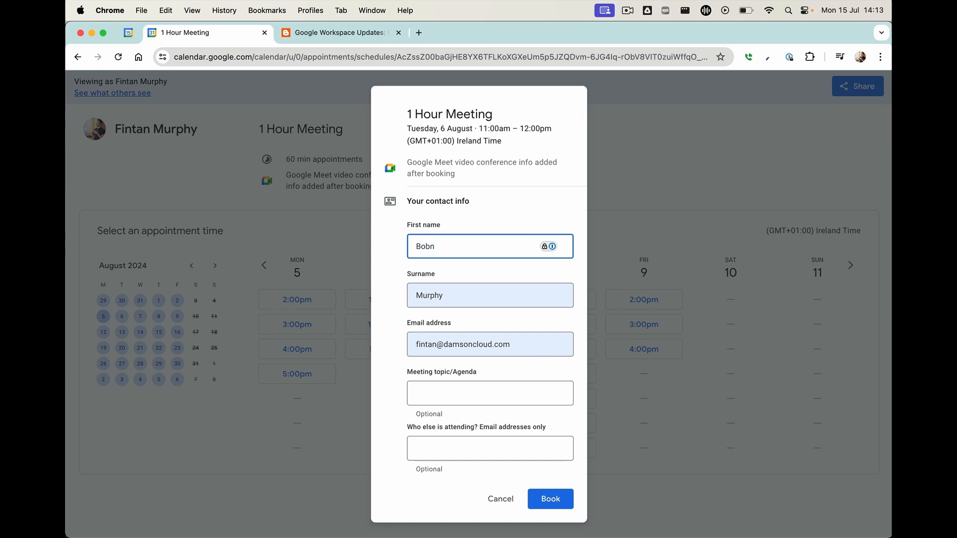
pyautogui.write('Smith')
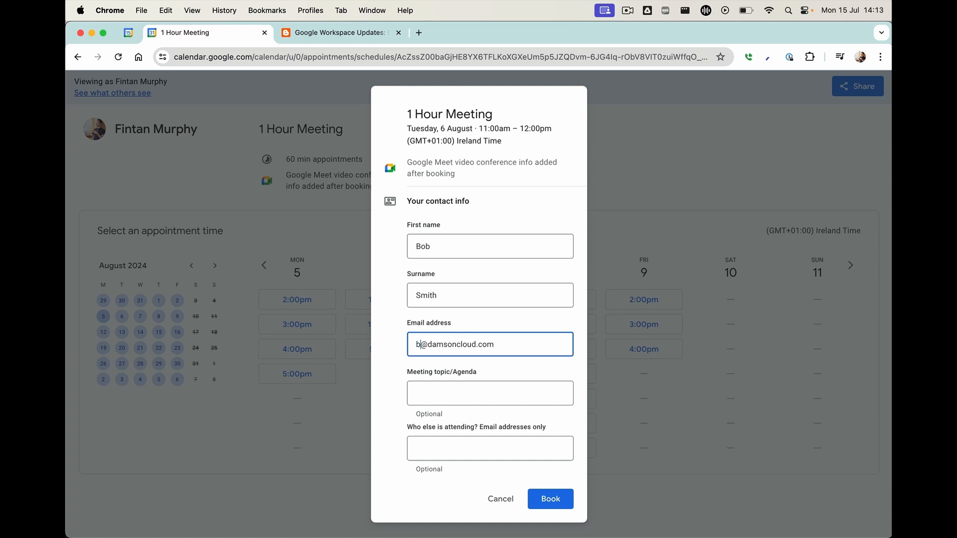
# Add two extra attendee email addresses under Who else is attending
pyautogui.click(488, 392)
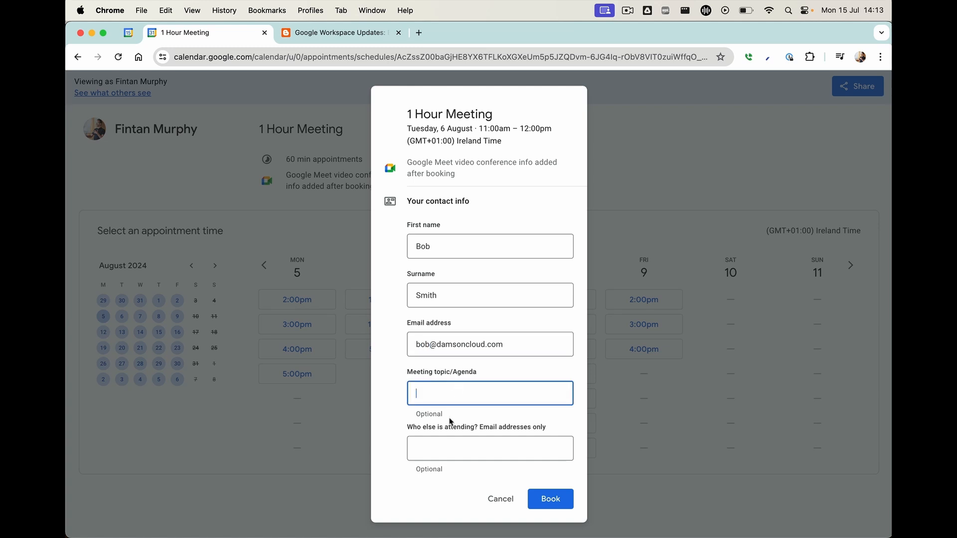
pyautogui.click(489, 448)
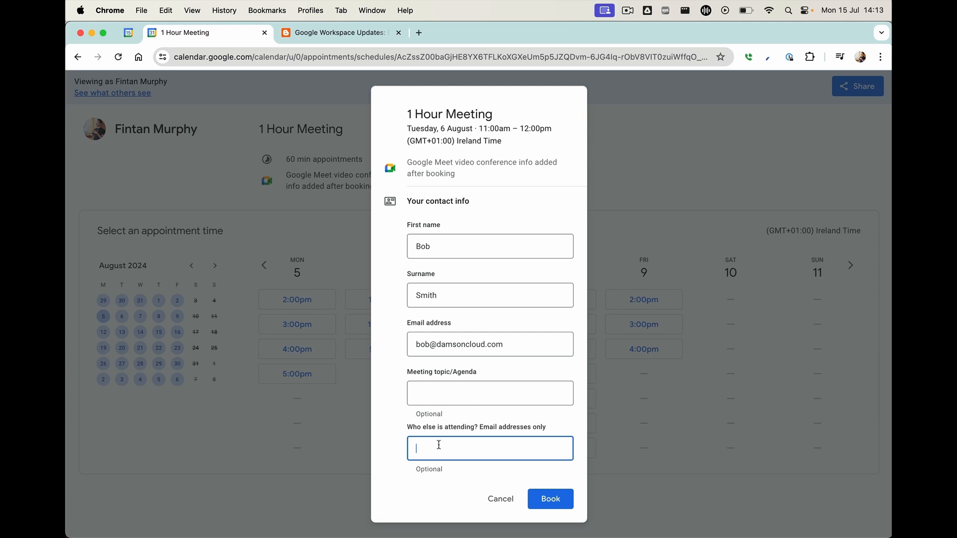
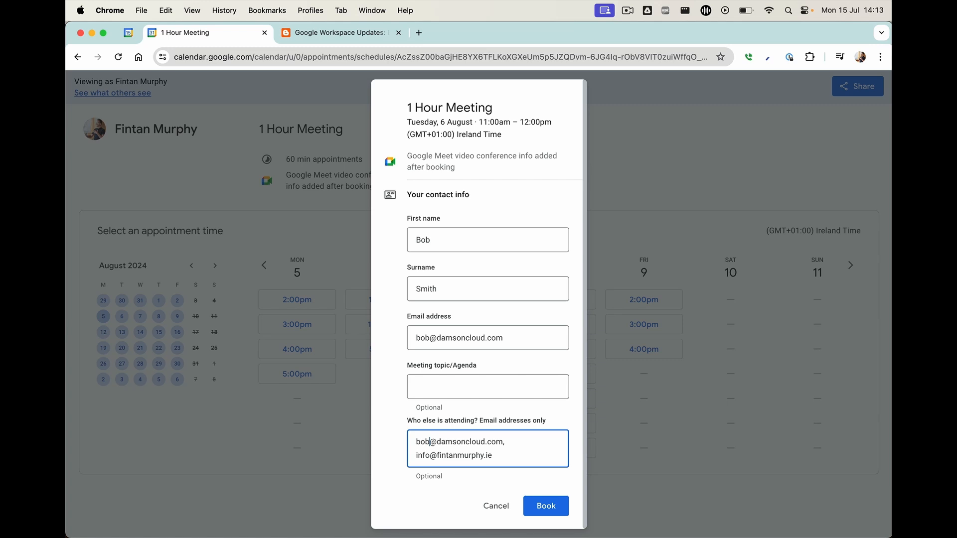
# Submit the booking and confirm the Tuesday 6 August 11:00am–12:00pm appointment
pyautogui.click(545, 506)
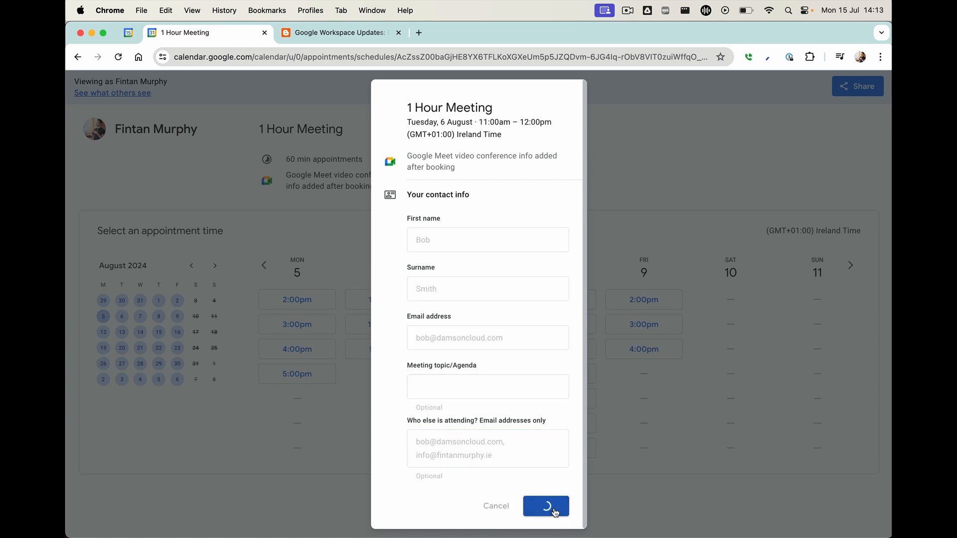
pyautogui.click(544, 506)
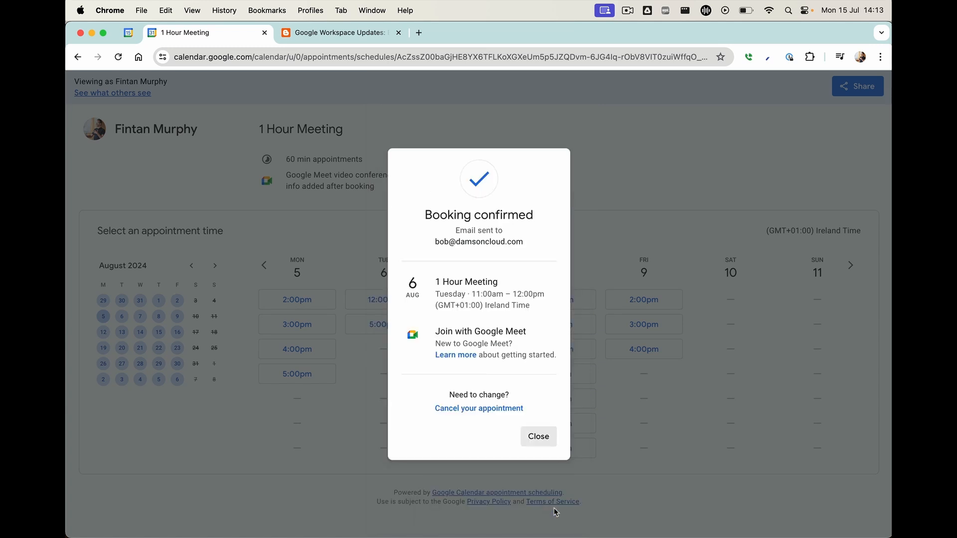
pyautogui.moveTo(475, 359)
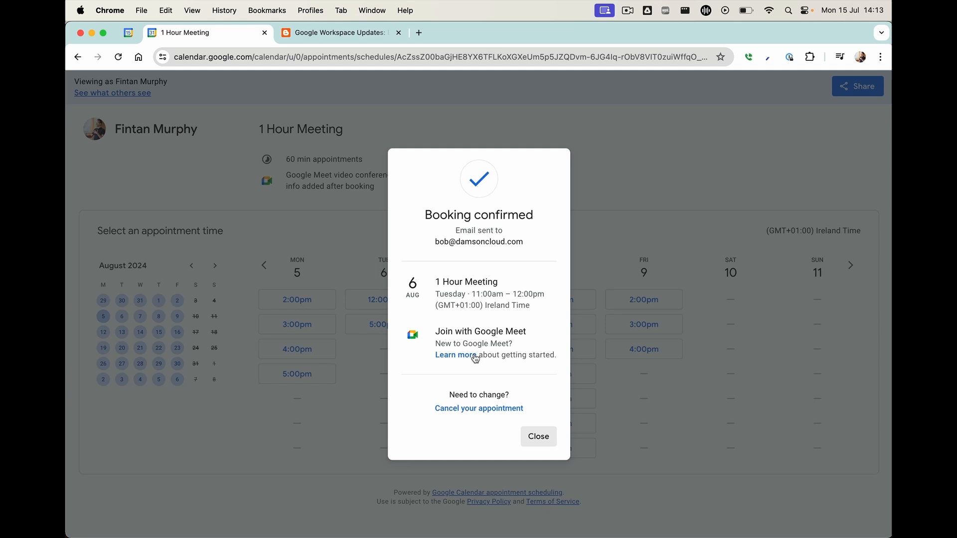